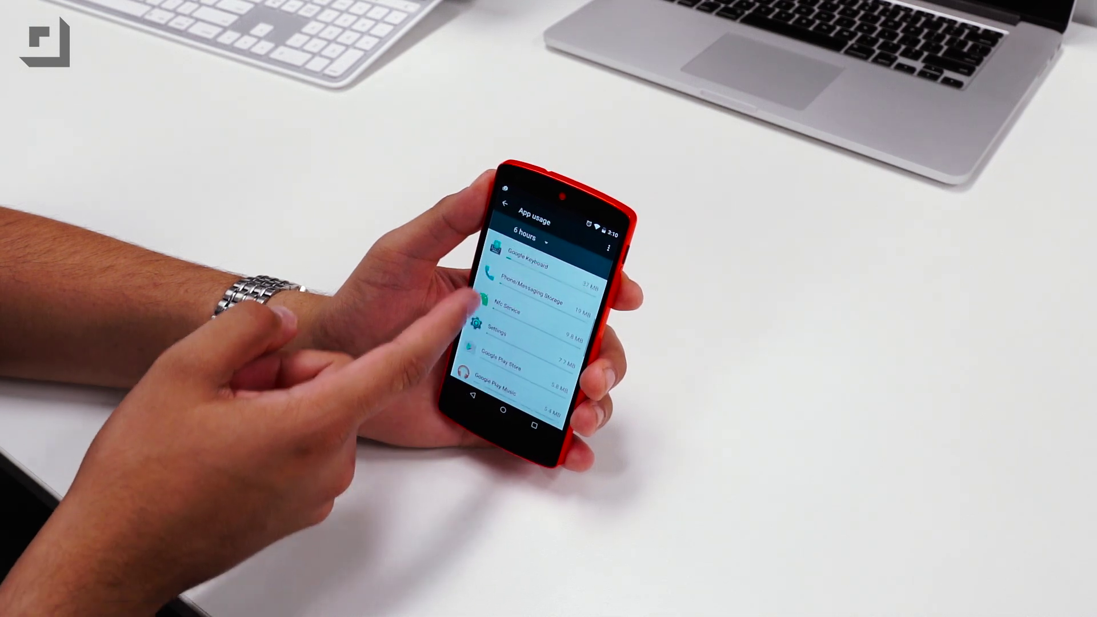
# Scroll through the per-app memory usage list for the 1-day range.
pyautogui.scroll(-3)
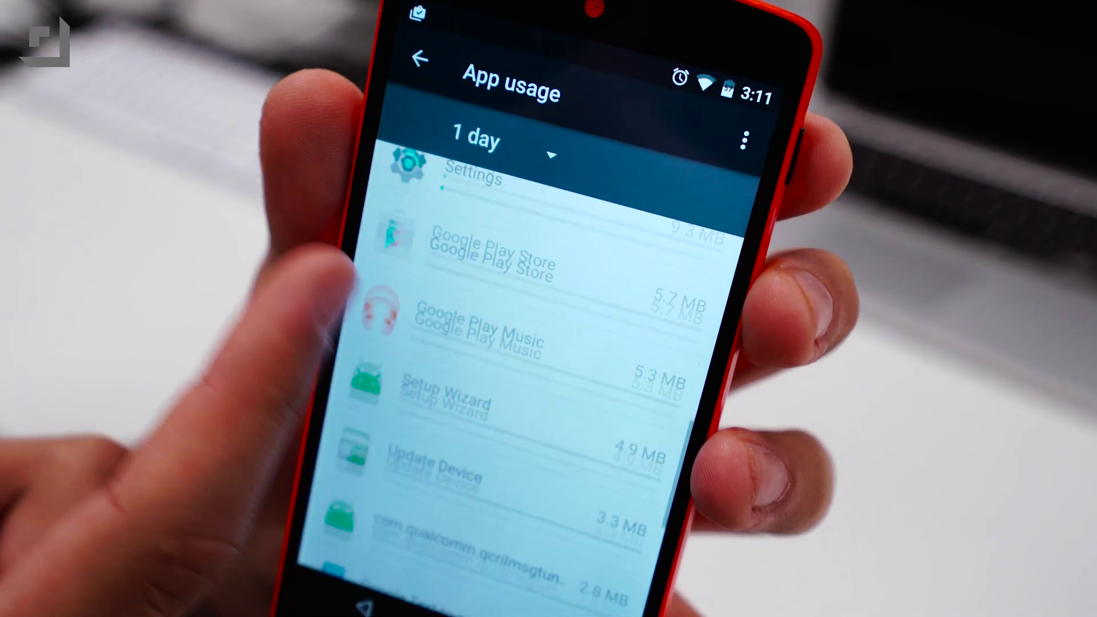
pyautogui.scroll(-3)
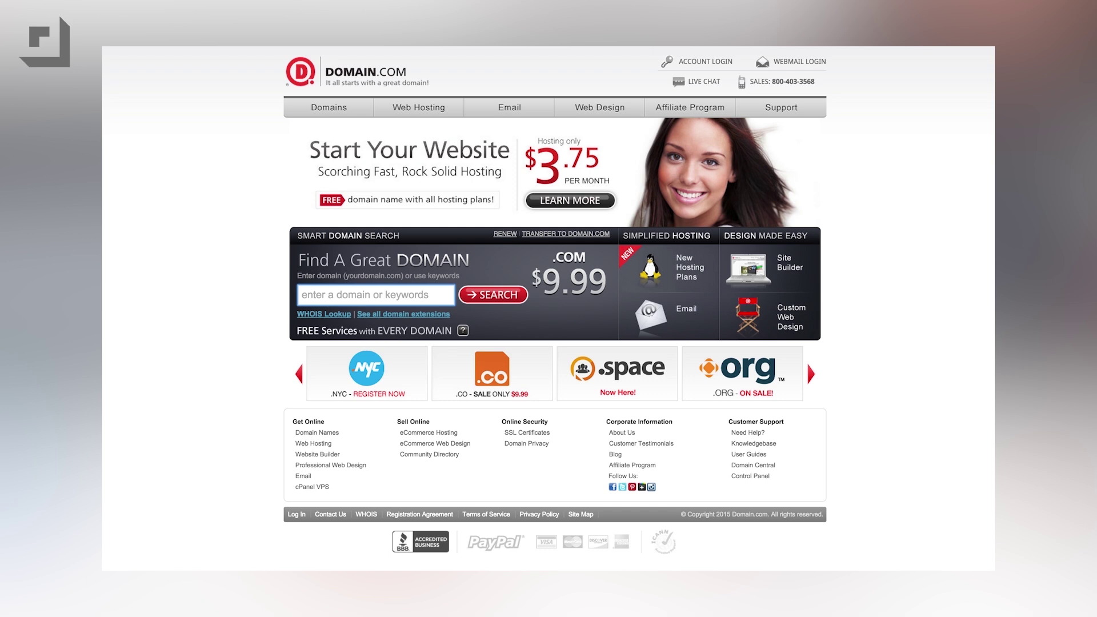
# View the domain registration overview, then the Linux hosting plans (Basic, Deluxe, Ultra).
pyautogui.click(327, 107)
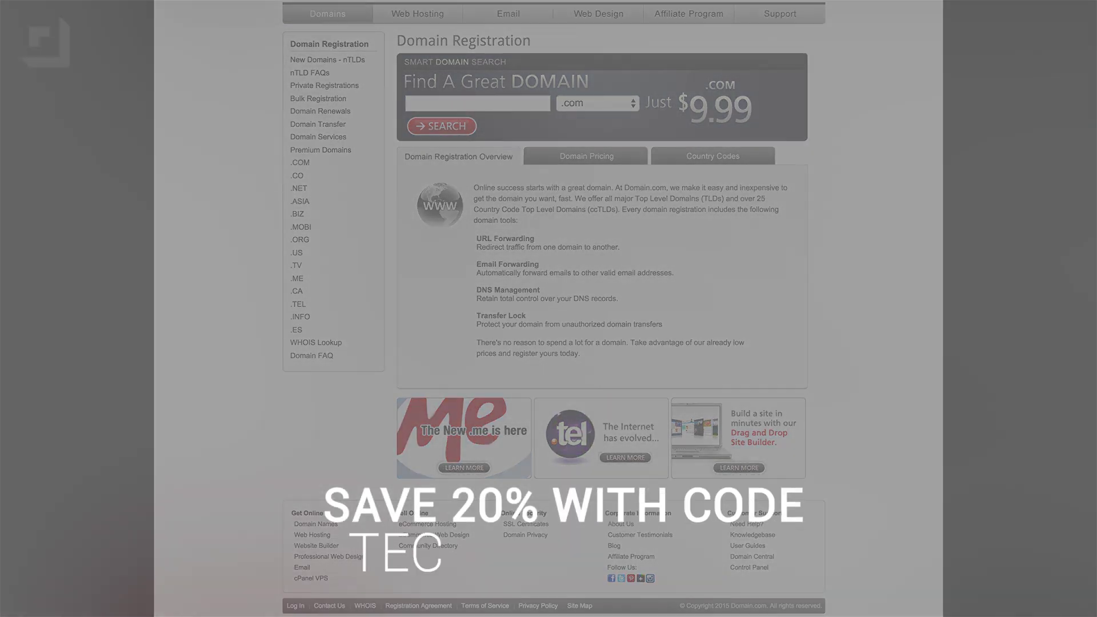
pyautogui.click(417, 13)
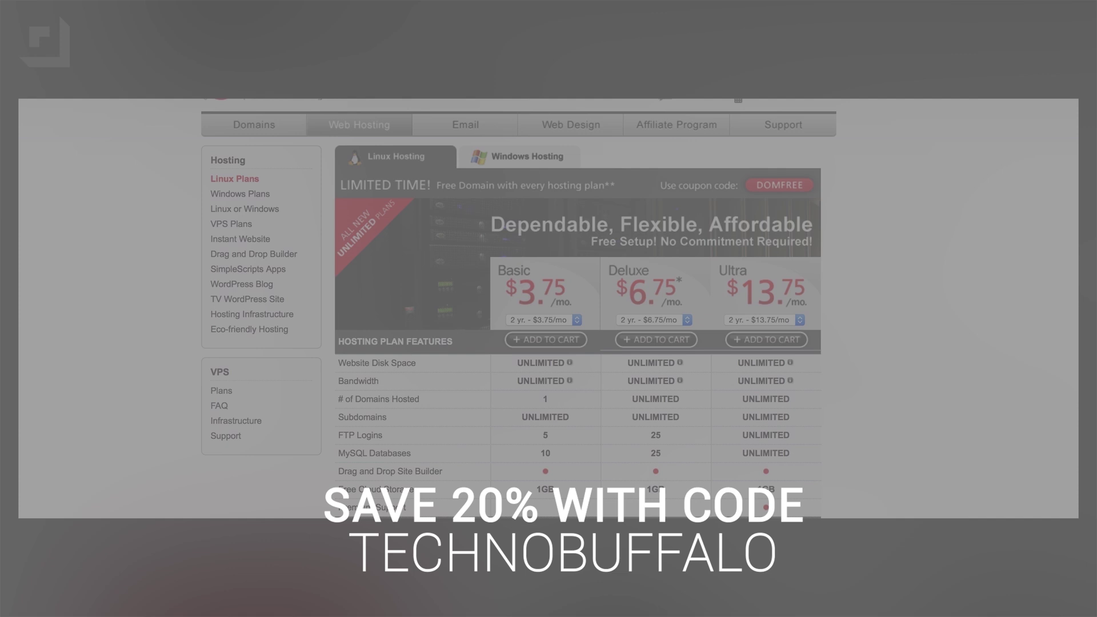